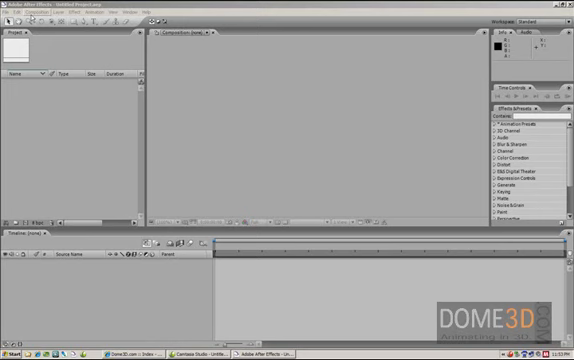
# Reveal the Edit menu's Preferences submenu listing the preference categories.
pyautogui.click(22, 12)
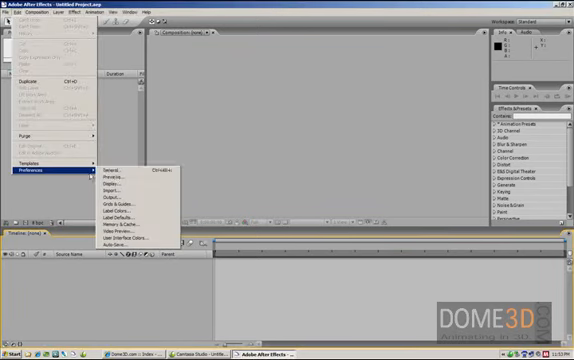
pyautogui.moveTo(112, 168)
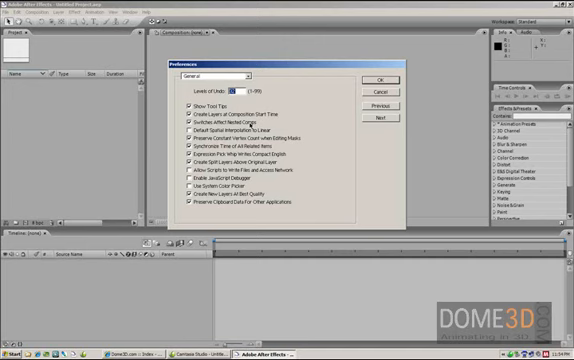
# Switch to the hidden Secret preferences panel and check Disable Layer Cache.
pyautogui.click(232, 76)
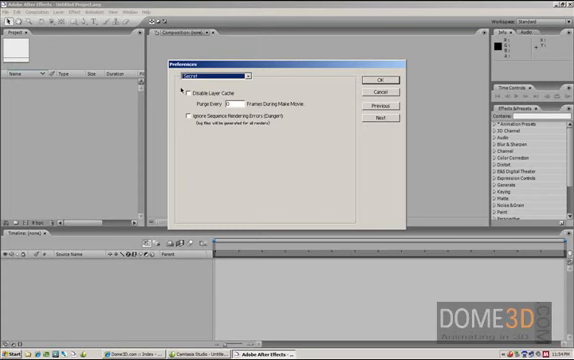
pyautogui.click(176, 92)
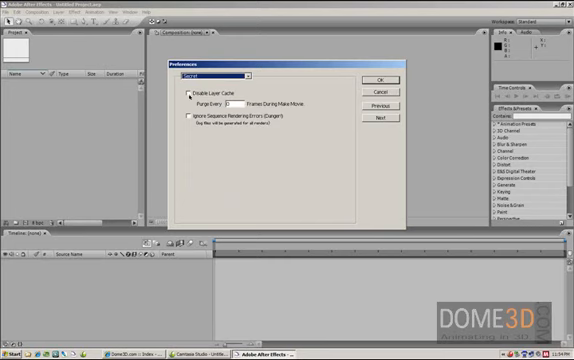
pyautogui.click(176, 92)
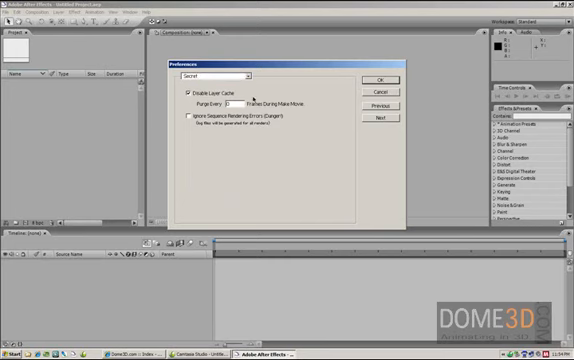